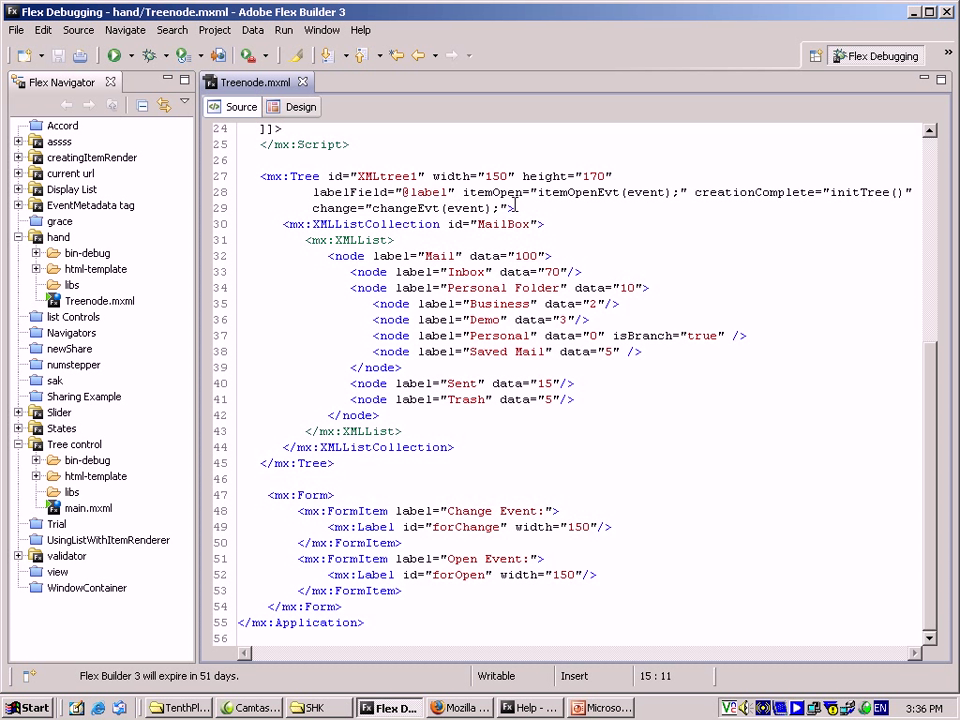
mouse_move(752, 210)
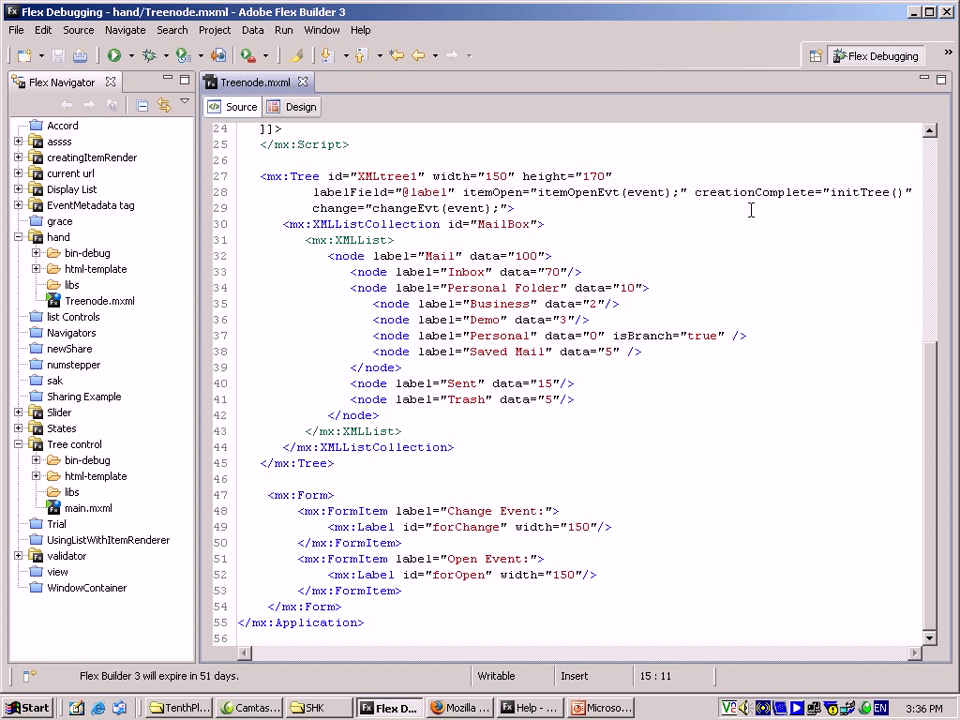
mouse_move(260, 248)
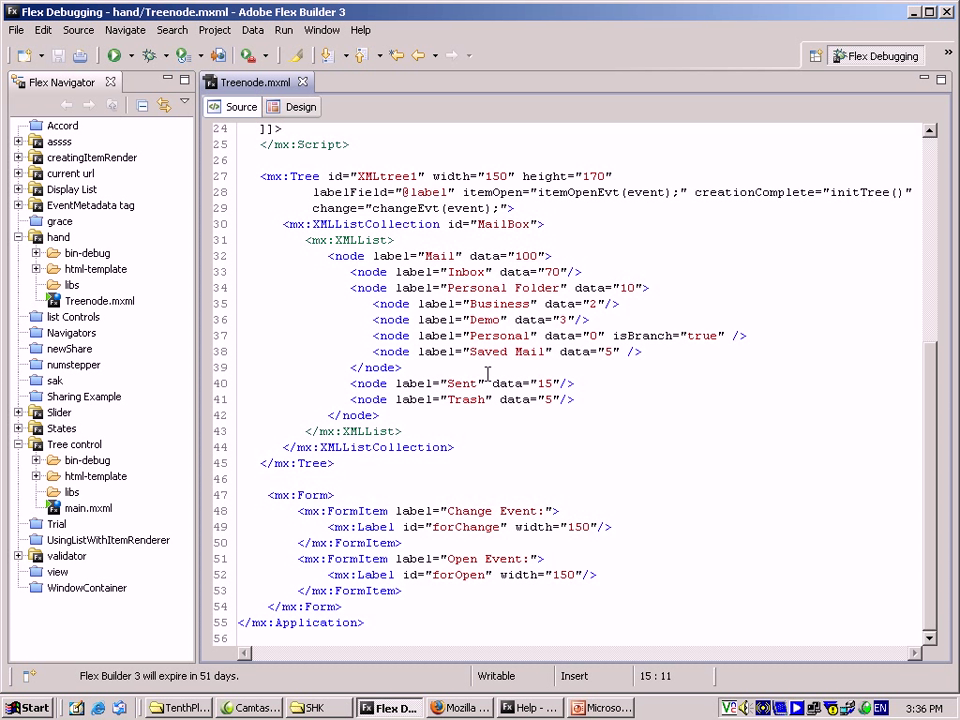
mouse_move(440, 428)
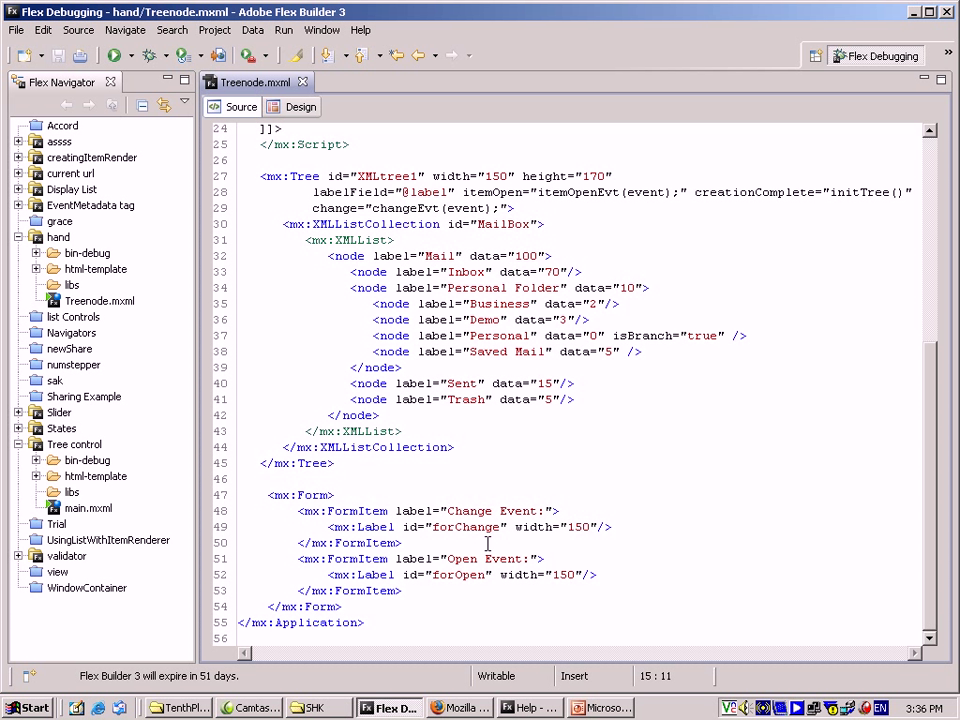
mouse_move(392, 592)
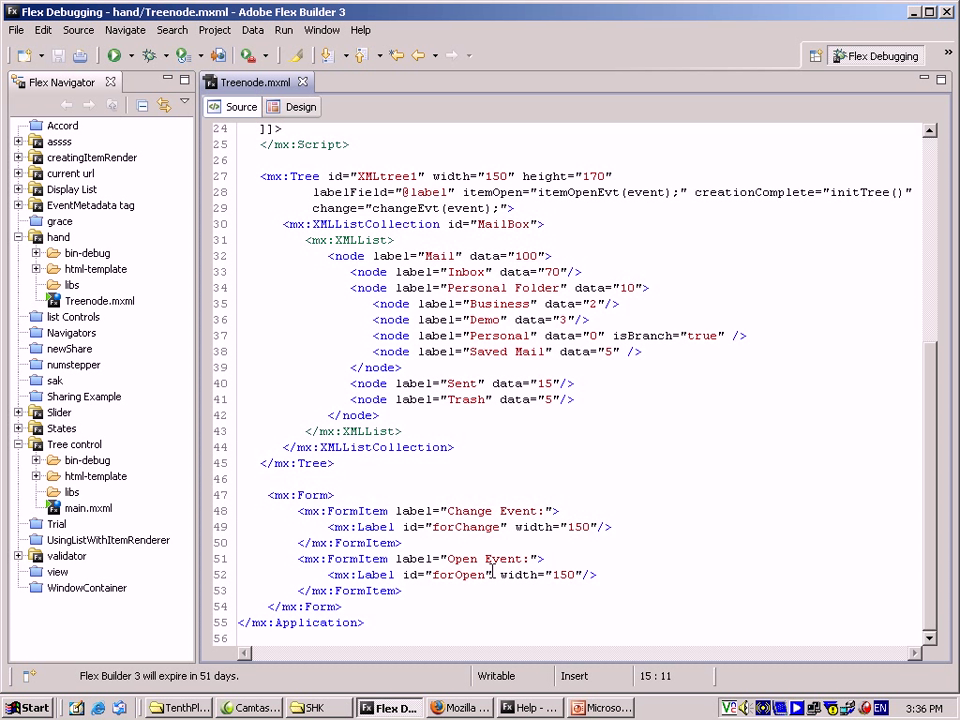
mouse_move(508, 584)
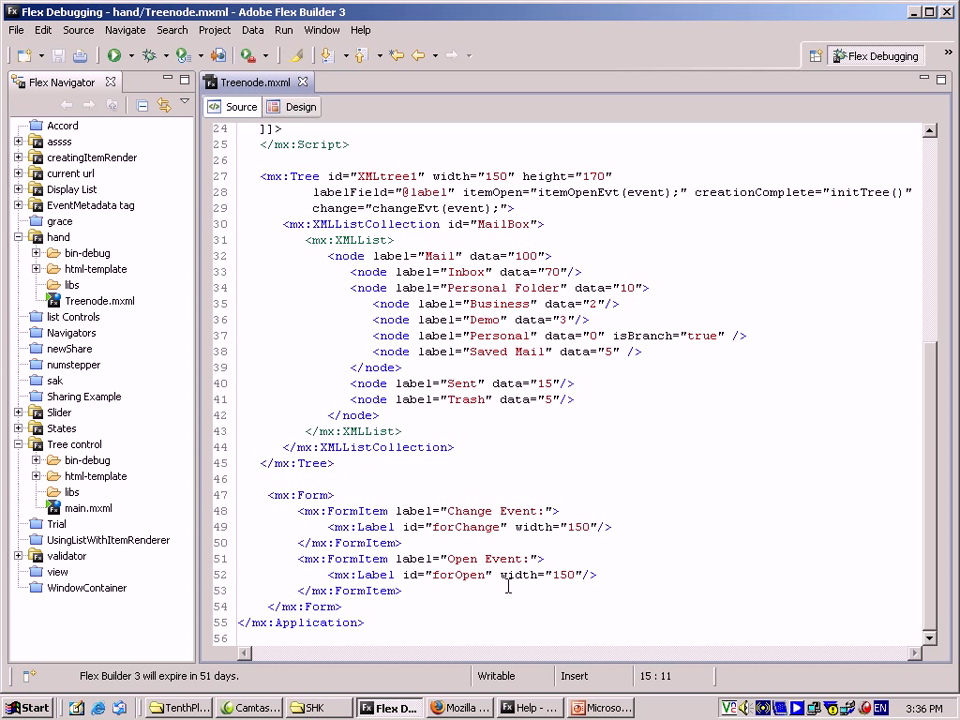
- Bring up the running mail tree app in Firefox and select the Inbox node
scroll(up, 3)
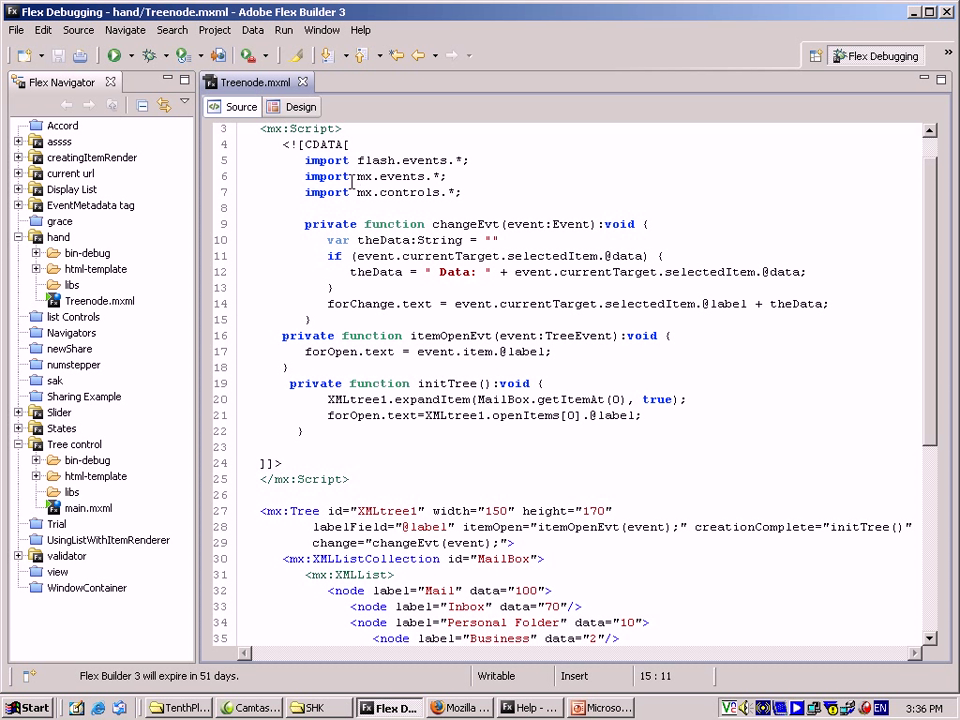
mouse_move(448, 200)
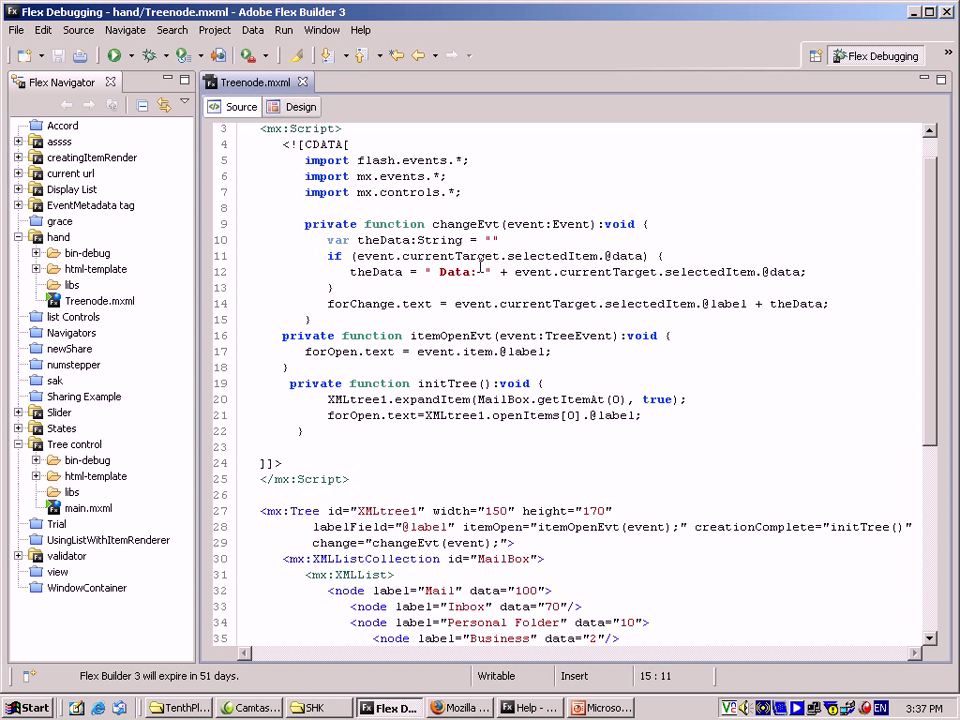
mouse_move(568, 272)
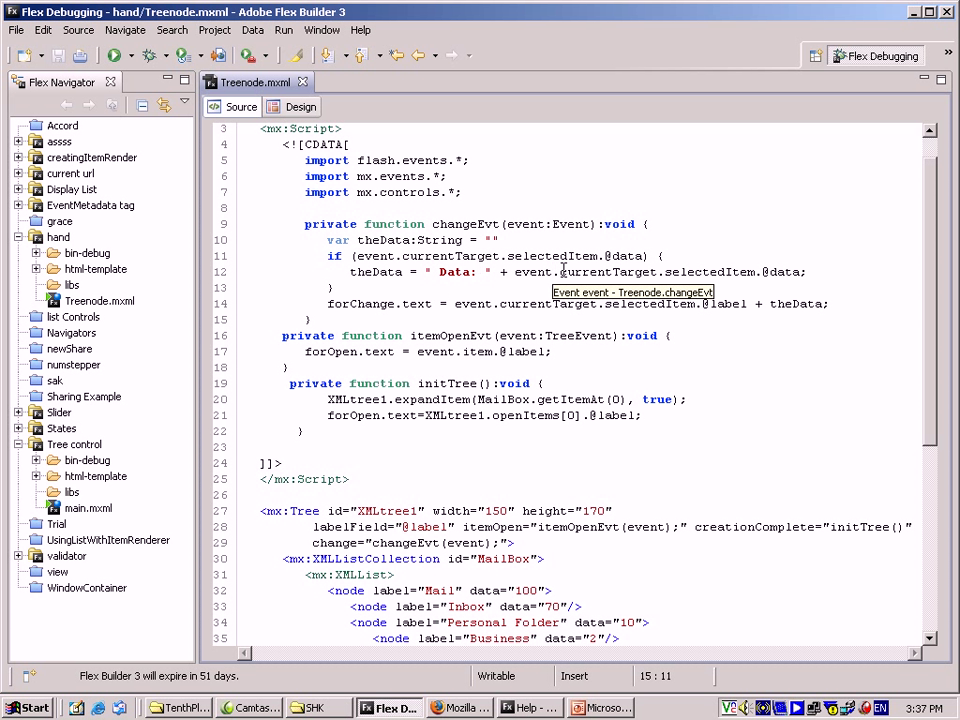
mouse_move(372, 284)
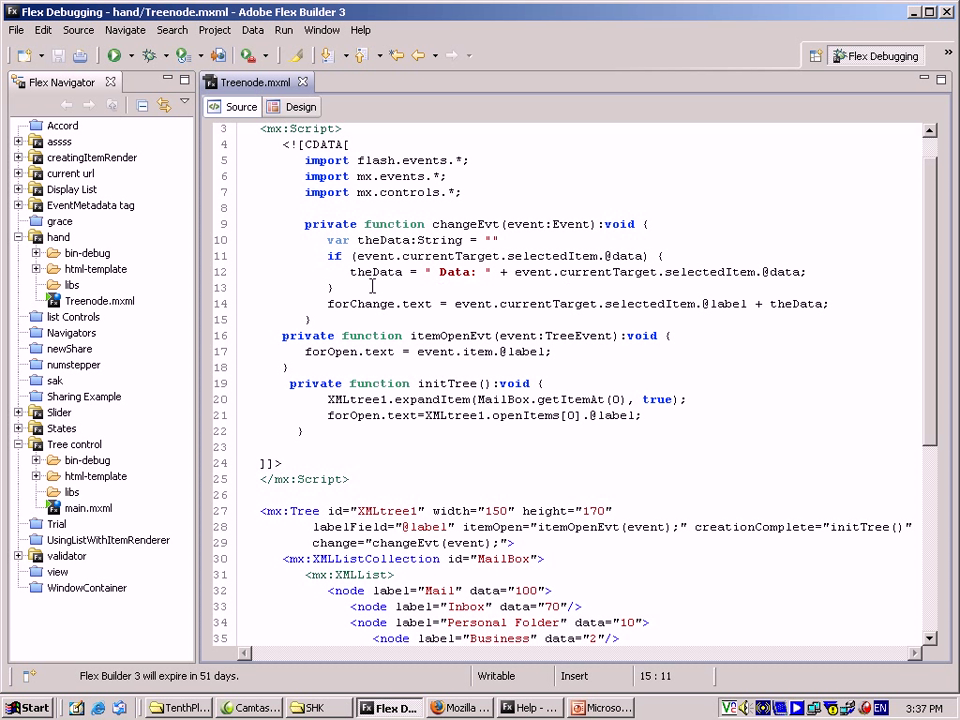
mouse_move(620, 272)
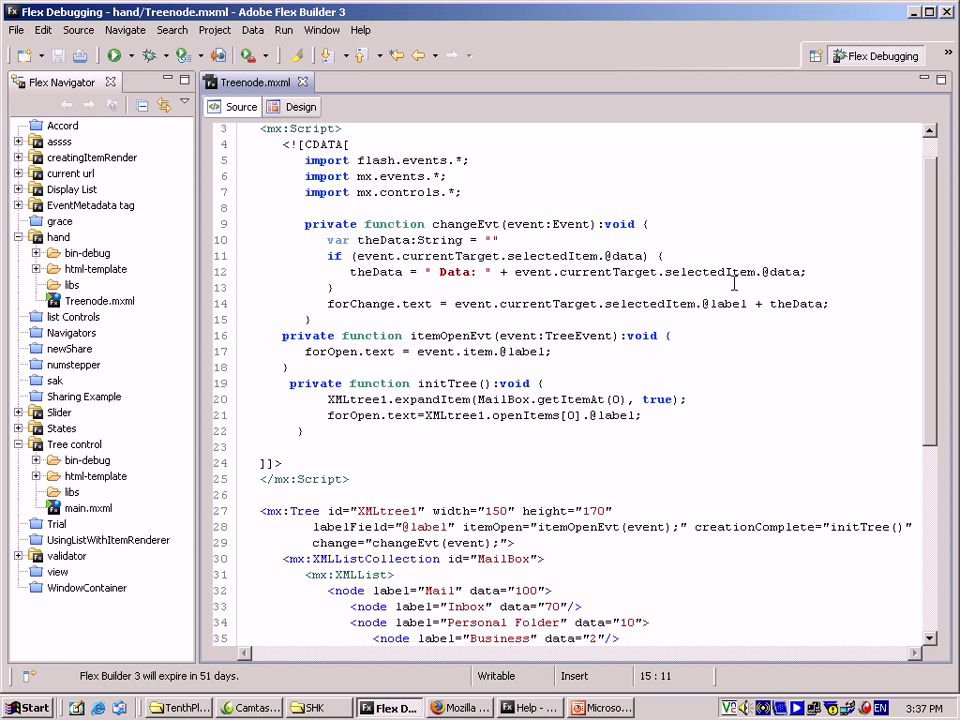
mouse_move(376, 320)
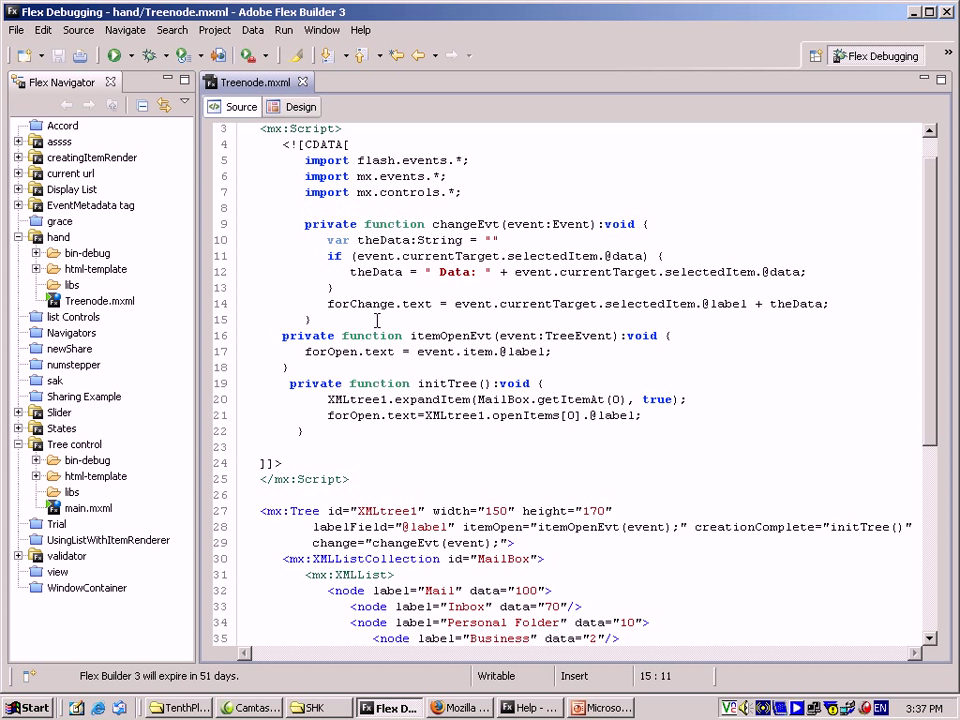
mouse_move(572, 312)
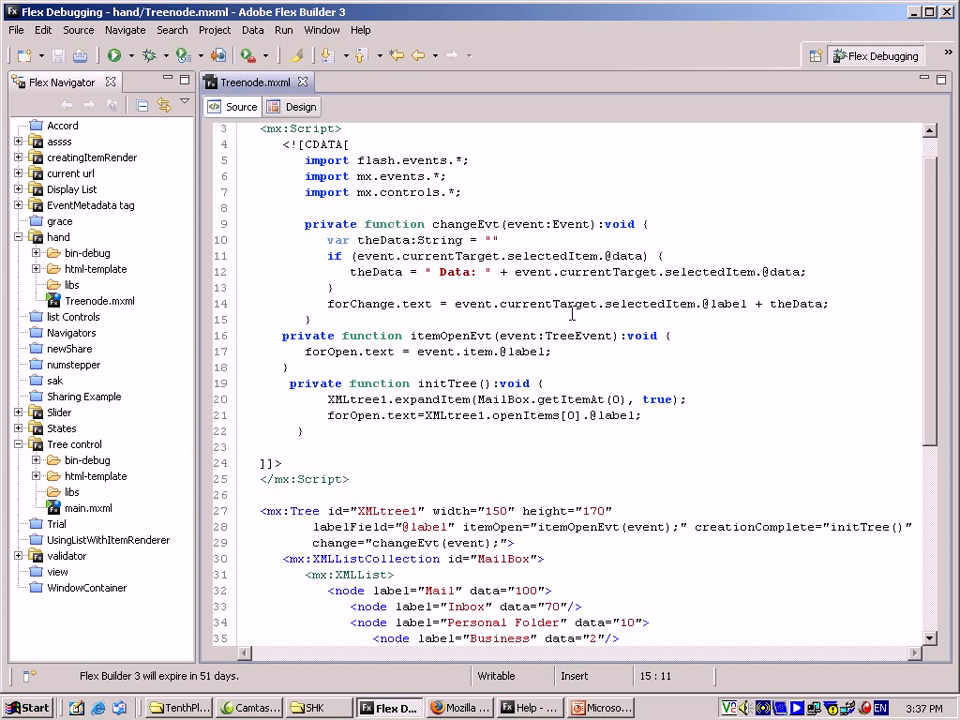
mouse_move(768, 318)
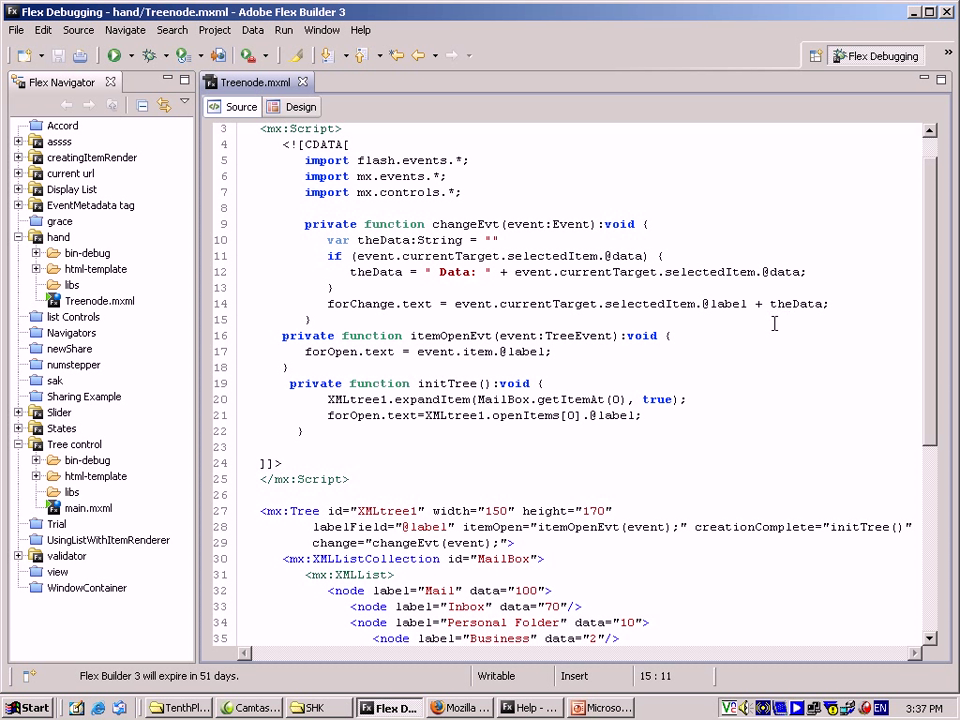
mouse_move(480, 352)
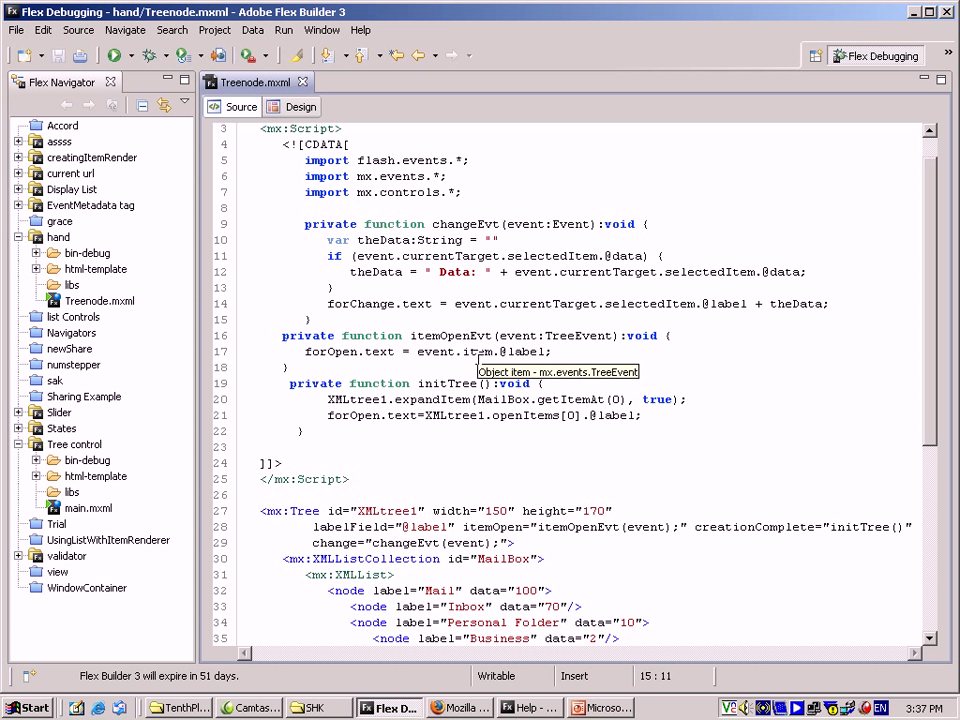
mouse_move(388, 370)
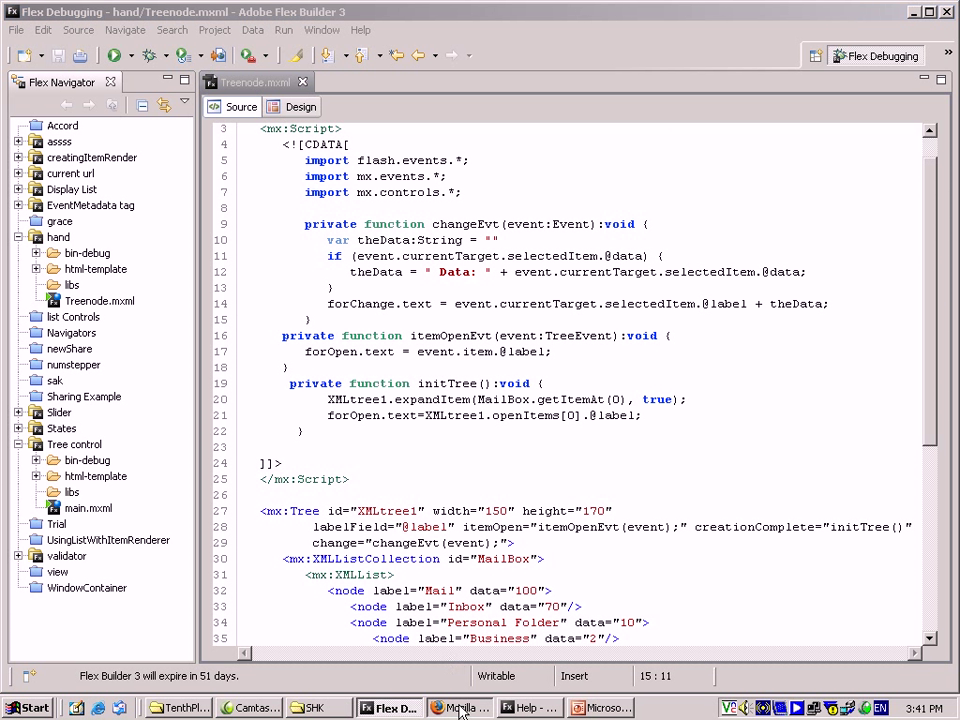
click(460, 708)
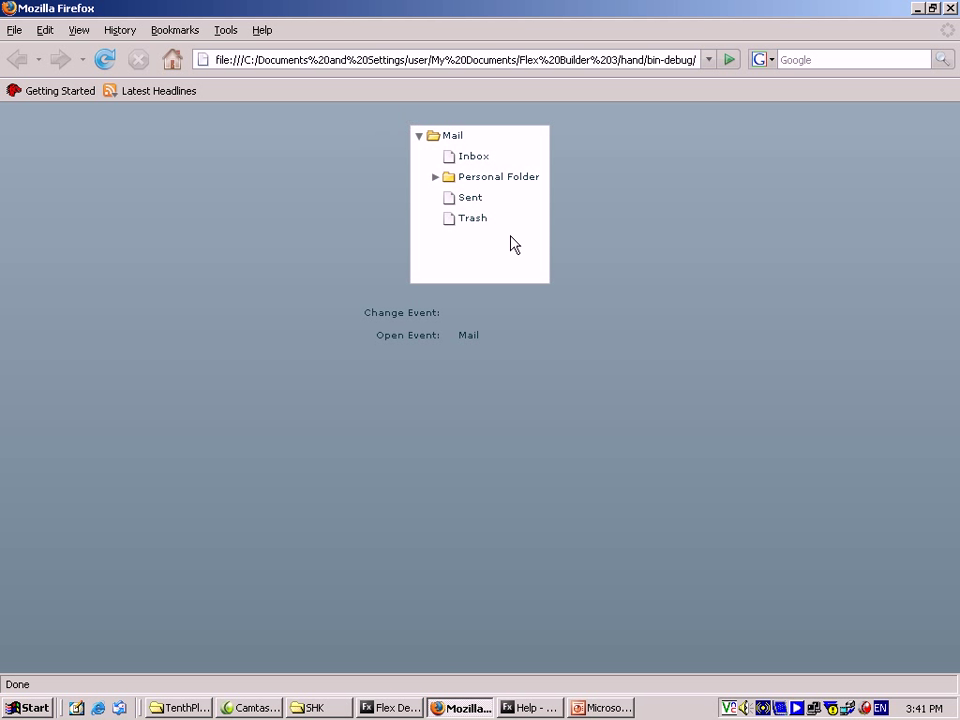
click(474, 156)
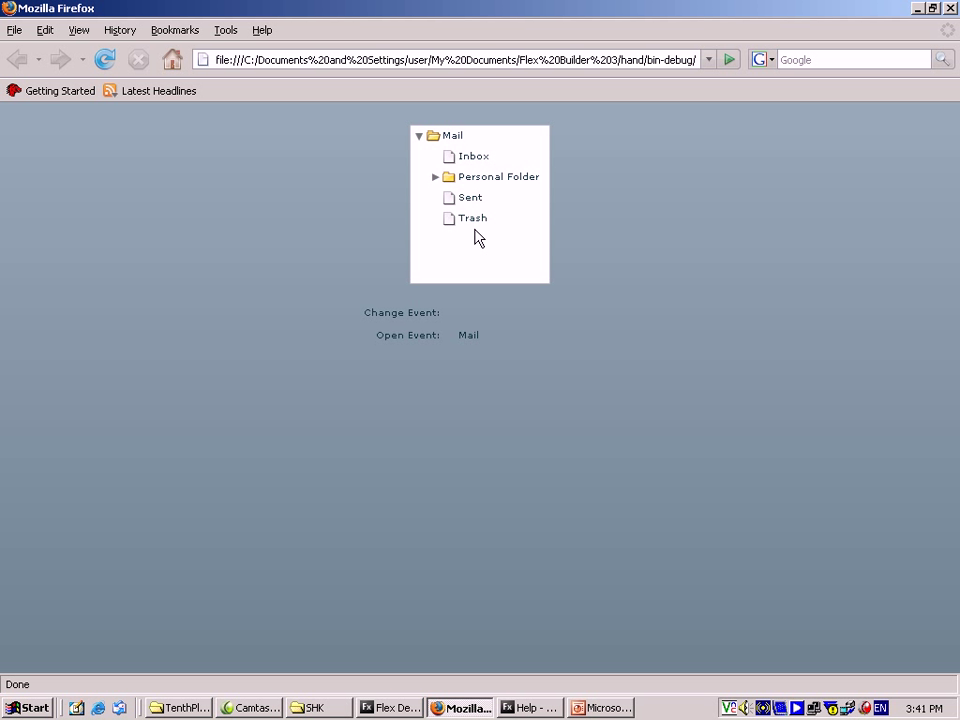
click(474, 156)
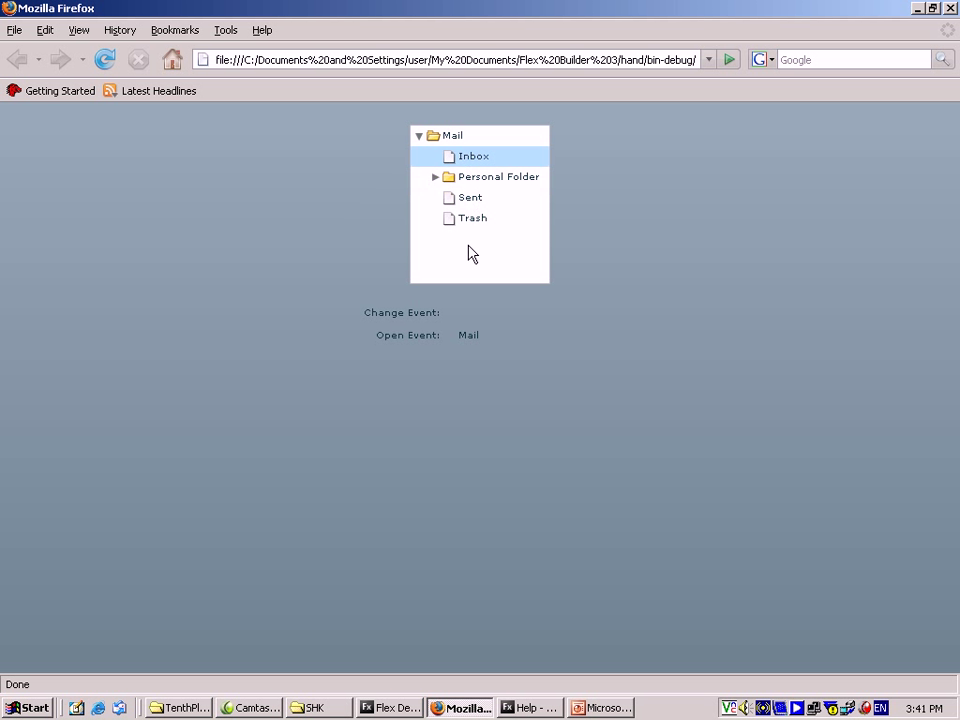
- Select Personal Folder, Trash, then Mail so Change Event reads Mail Data: 100
click(474, 156)
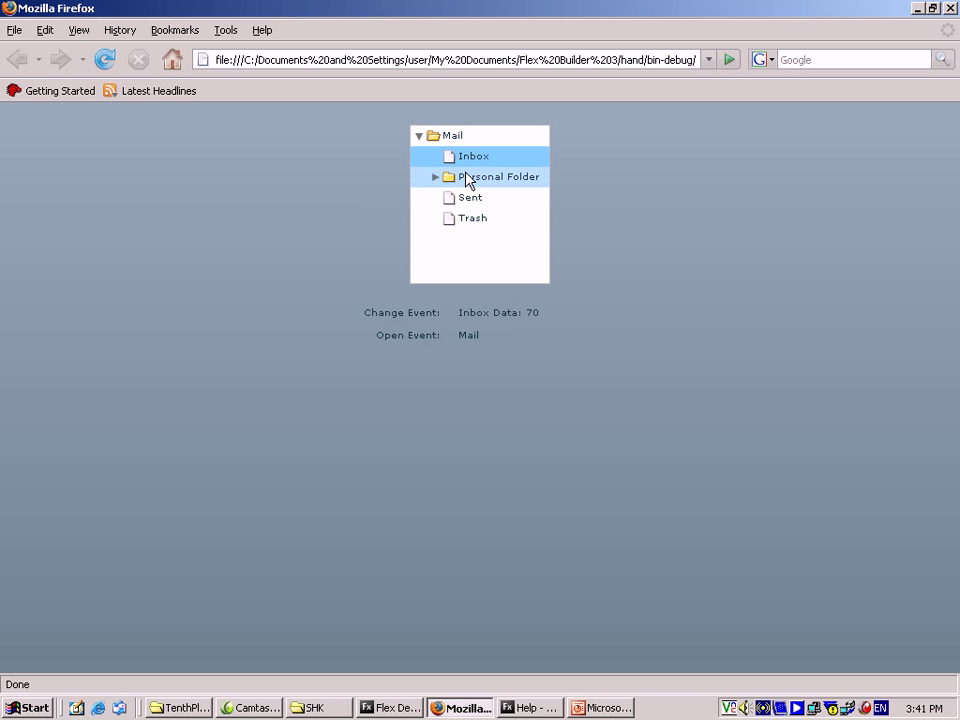
click(498, 176)
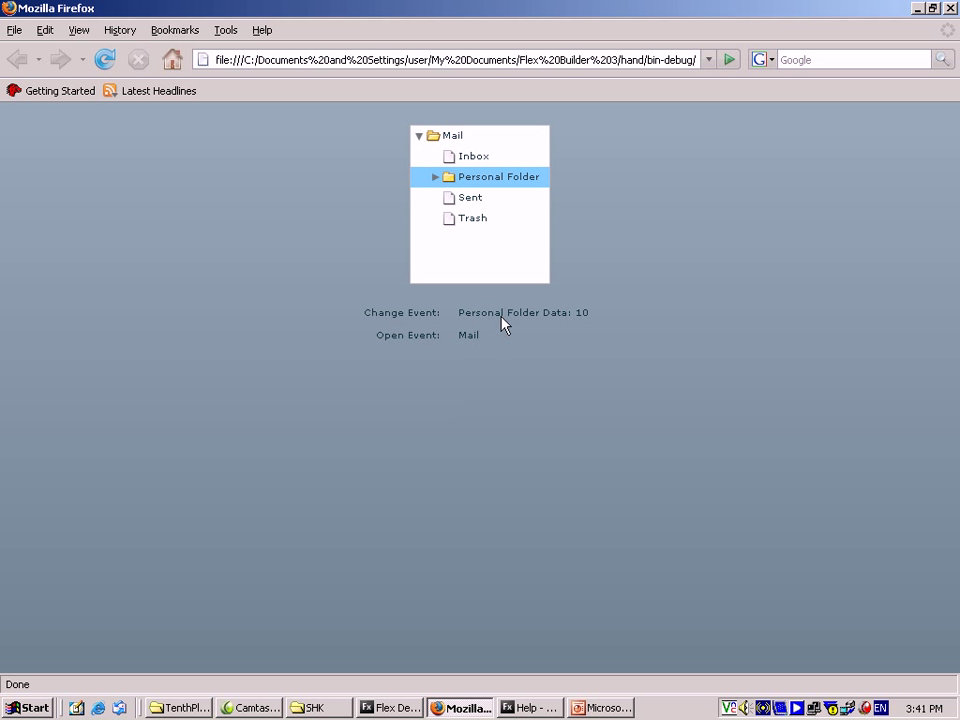
click(452, 136)
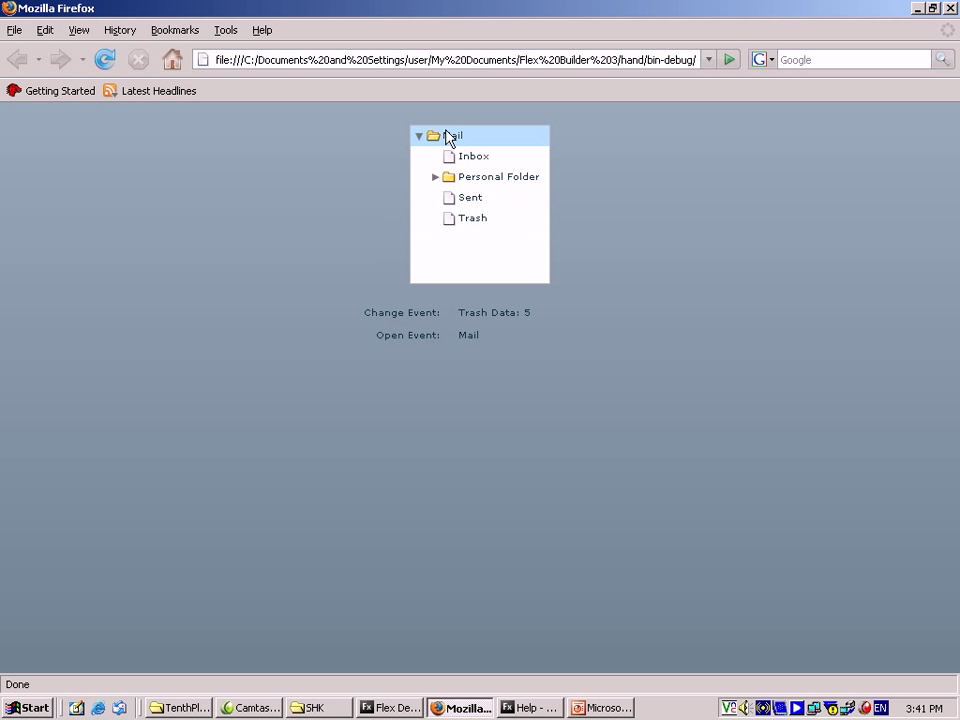
click(452, 136)
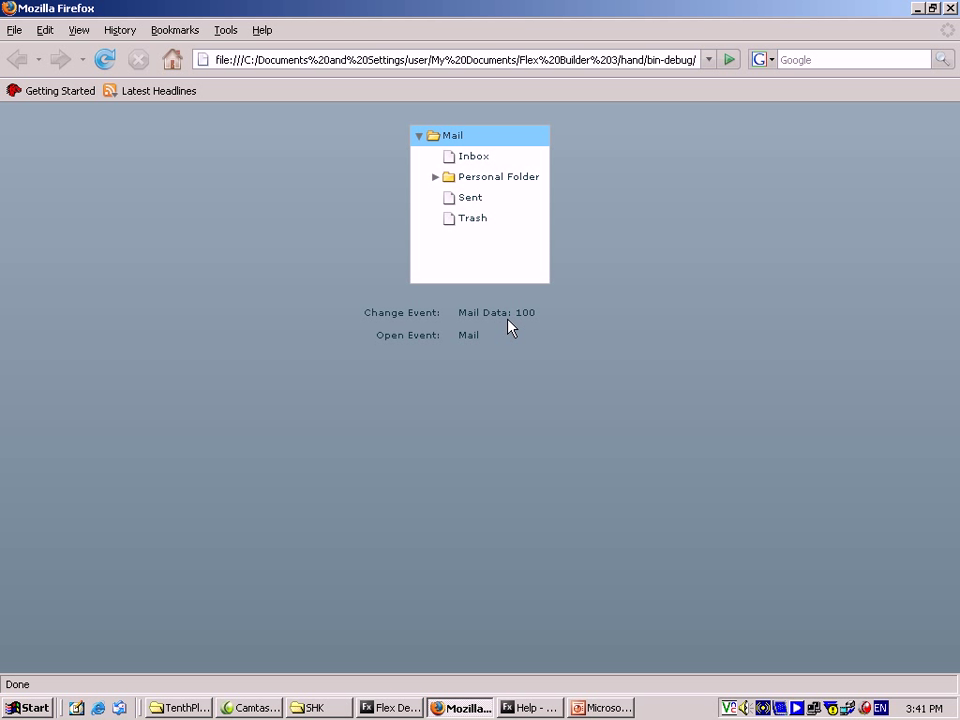
mouse_move(458, 318)
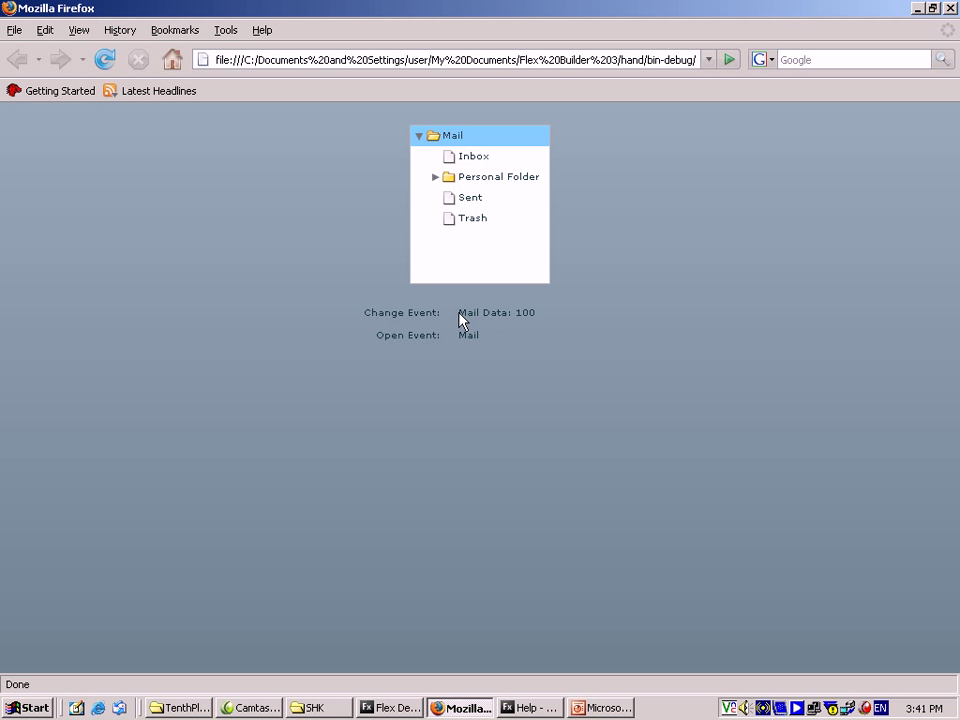
mouse_move(466, 328)
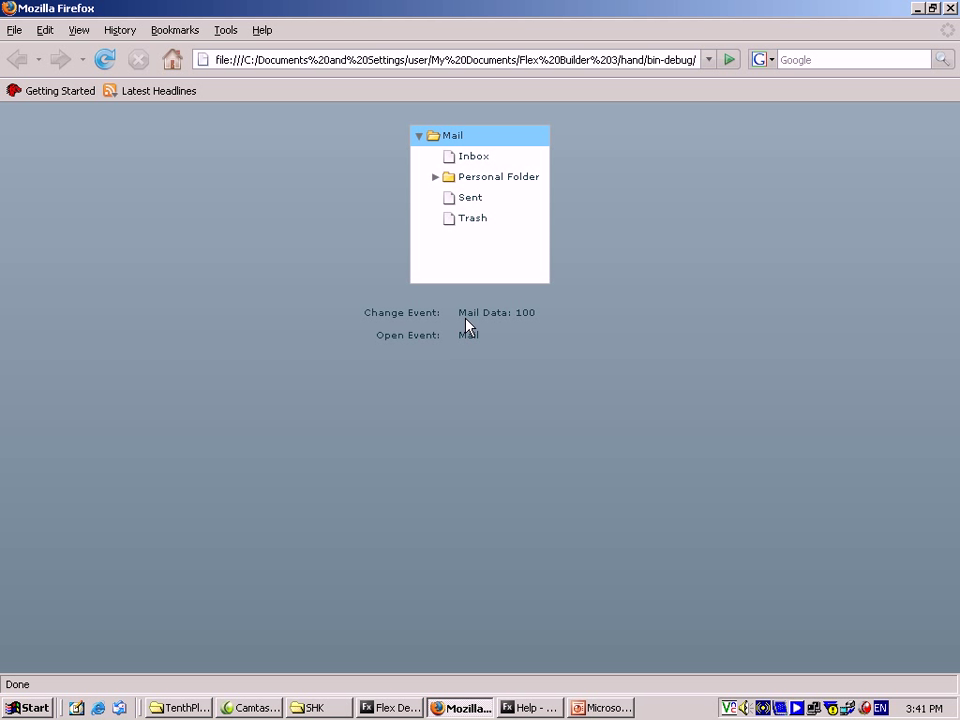